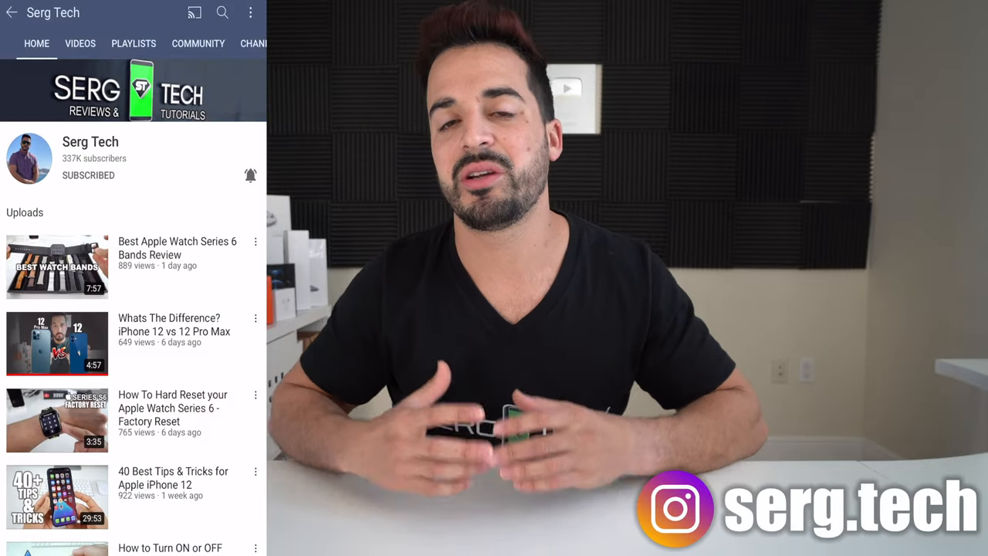
# Erase All Content and Settings from Settings > General > Reset and confirm the erase.
pyautogui.scroll(-3)
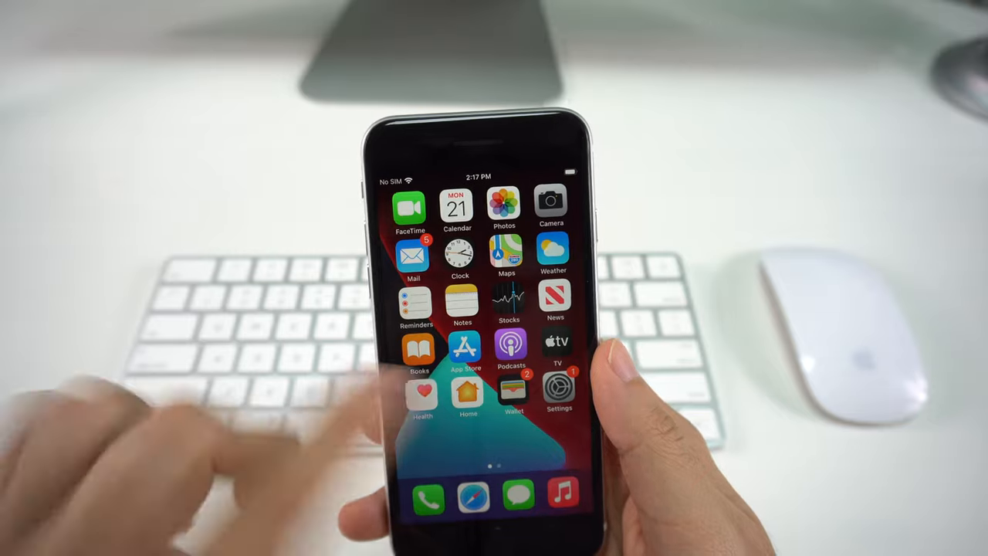
pyautogui.click(553, 386)
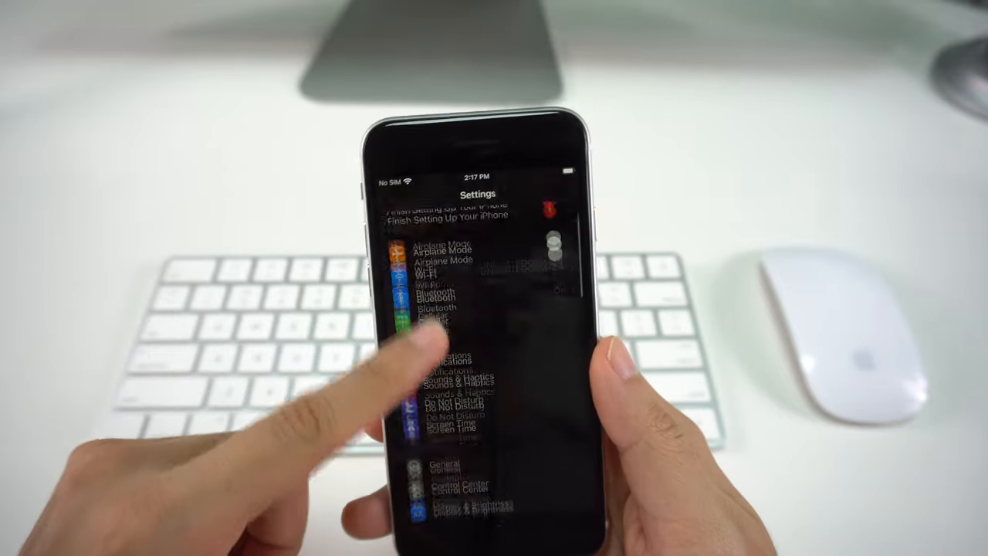
pyautogui.click(446, 466)
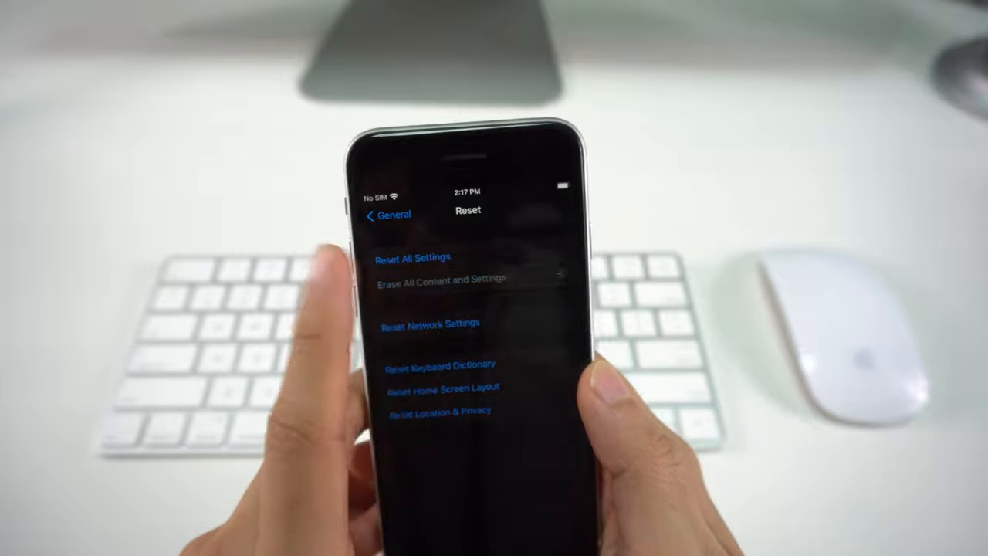
pyautogui.click(437, 278)
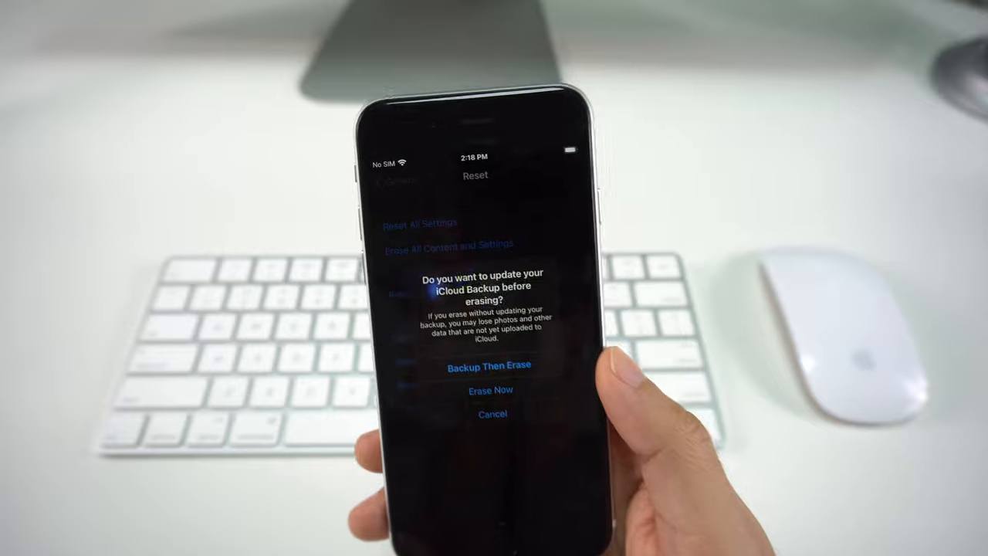
pyautogui.click(491, 389)
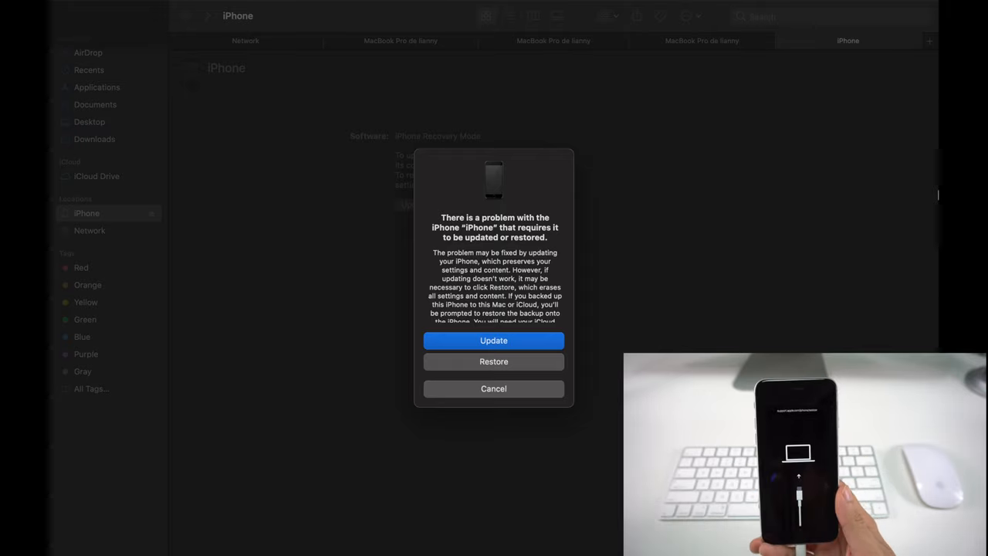
# Dismiss the update-or-restore warning and start Restore iPhone so Finder begins extracting the software.
pyautogui.click(494, 390)
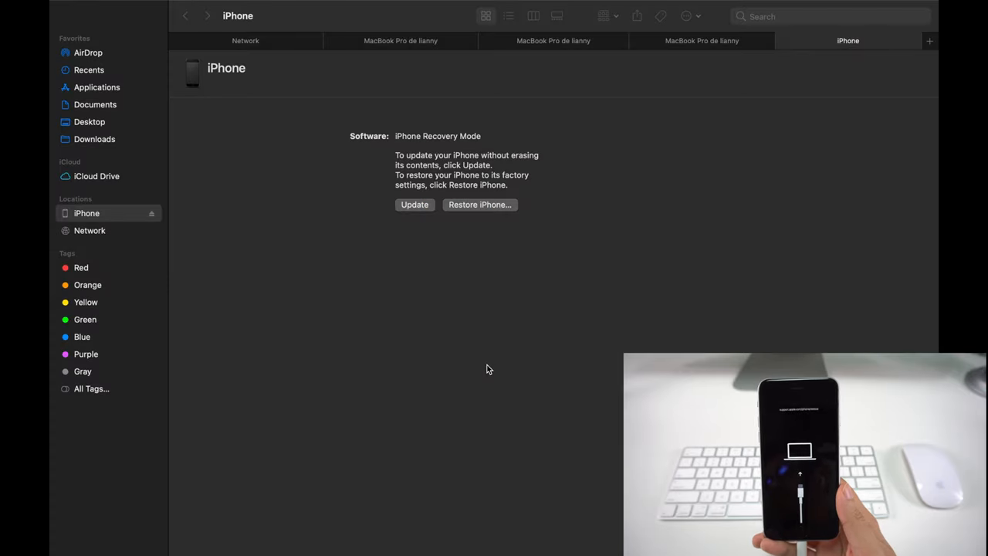
pyautogui.click(478, 204)
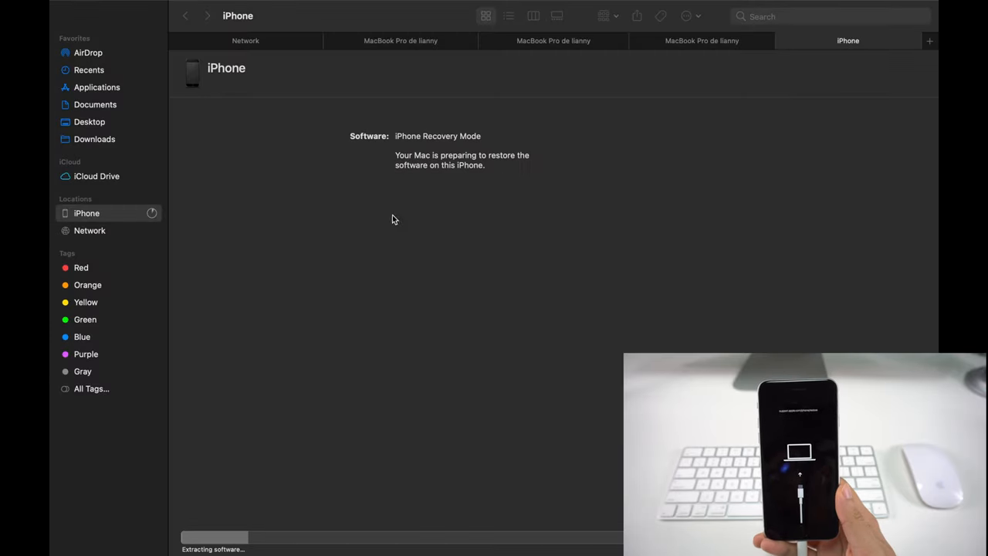